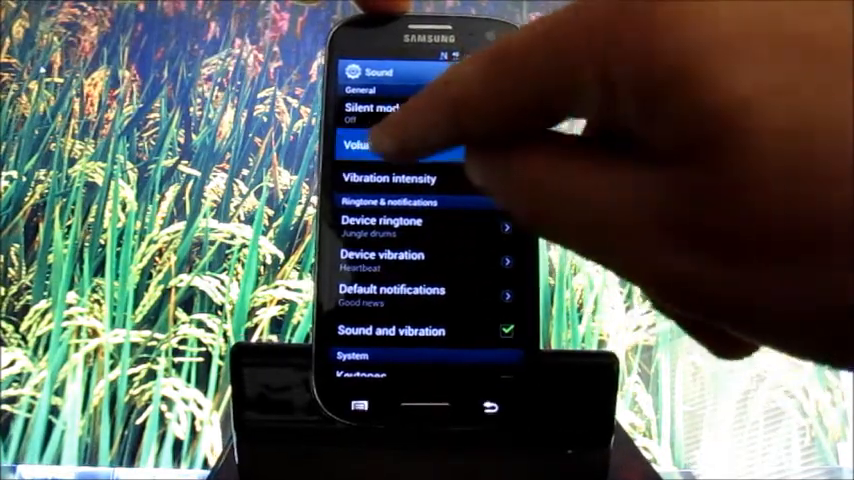
In the Volume dialog, slide the Ringtone level lower and confirm with OK.
click(370, 144)
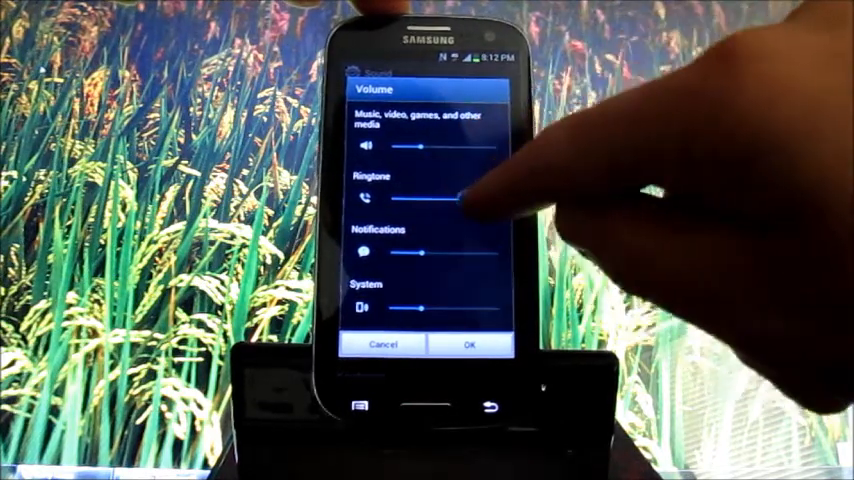
drag(455, 198, 385, 198)
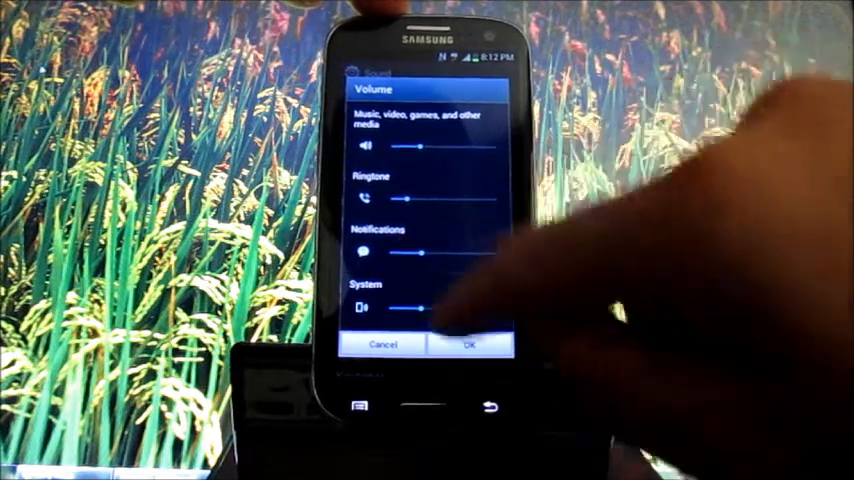
click(468, 344)
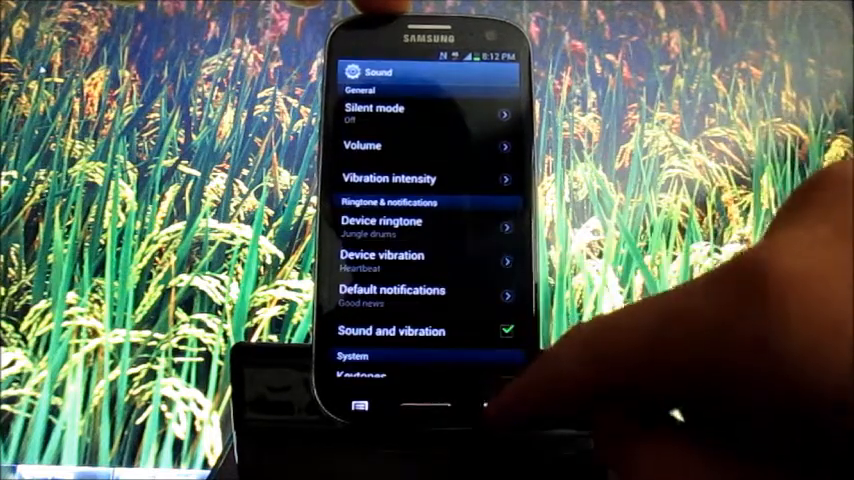